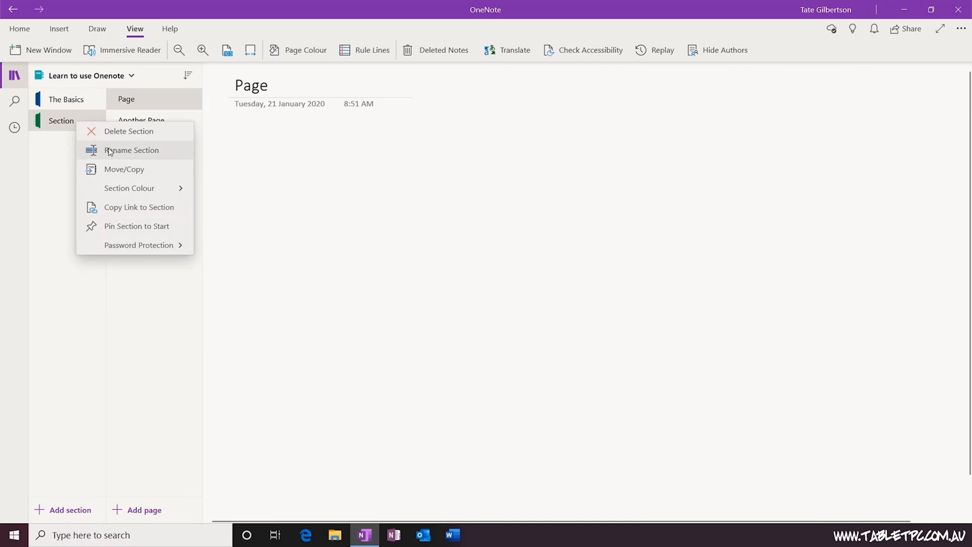
Bring up Move/Copy for the 'Section' tab and look through the notebook destination list.
left_click(124, 169)
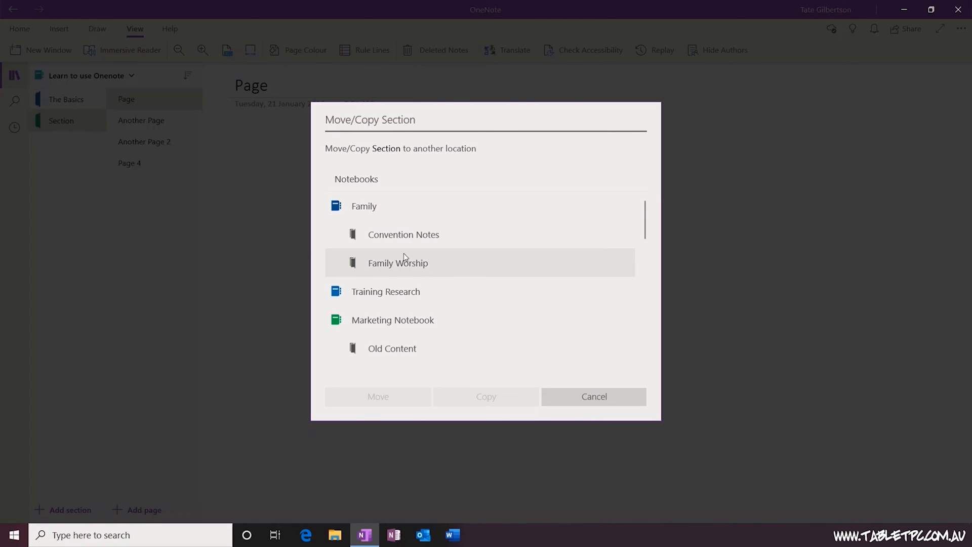
scroll("down", 3)
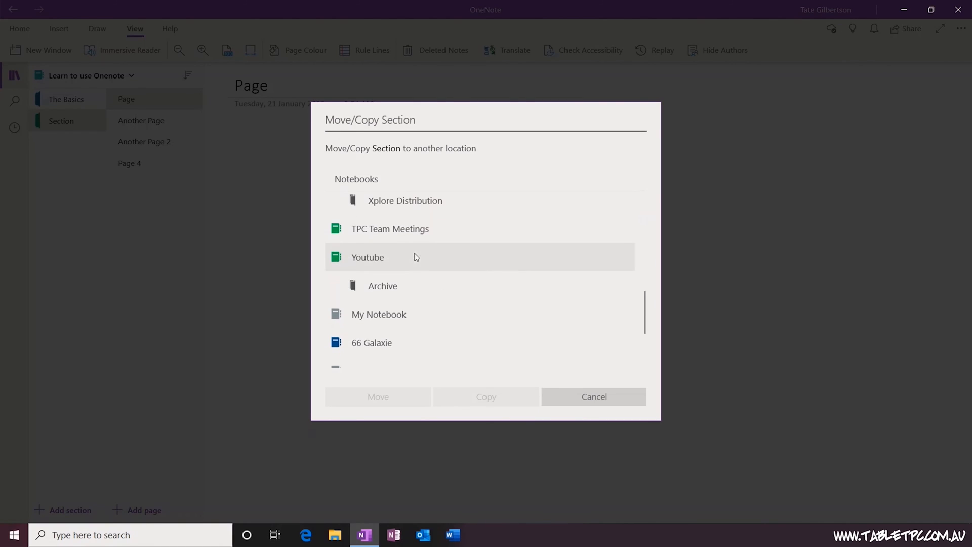